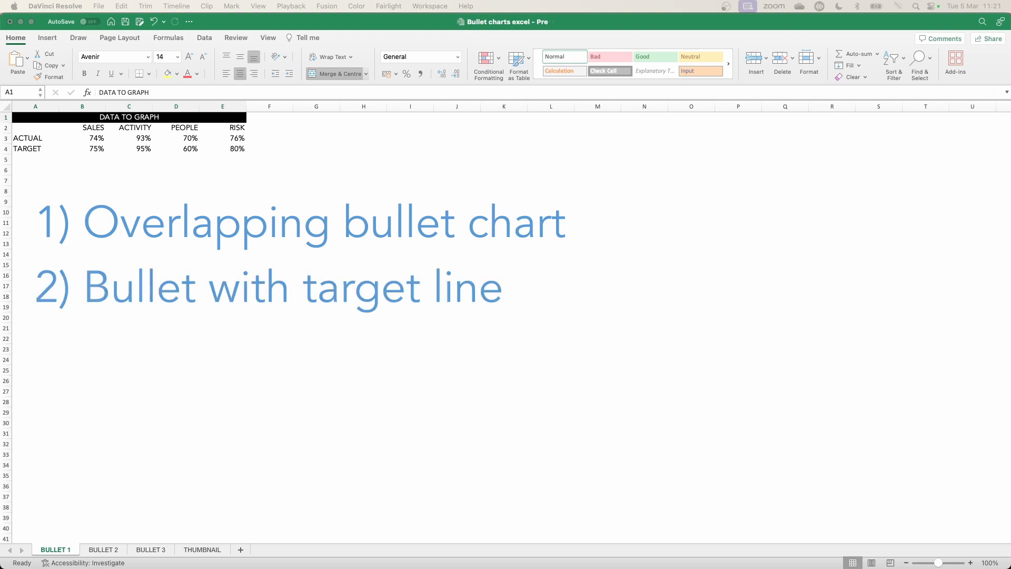
Step: Insert a clustered column chart of the A2:E4 data, placed enlarged below the table
type("3) Bullet with performance banding")
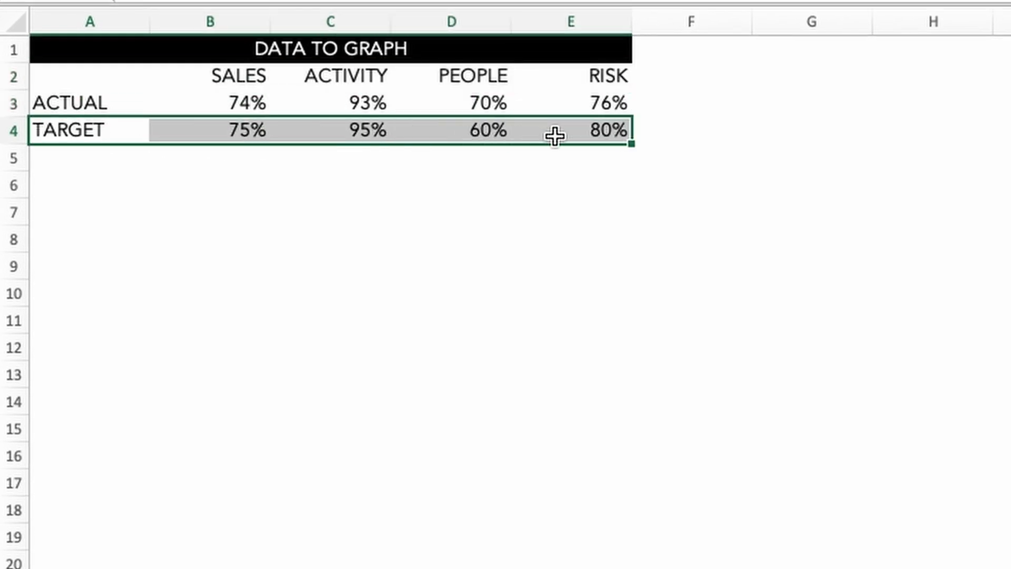
left_click(931, 374)
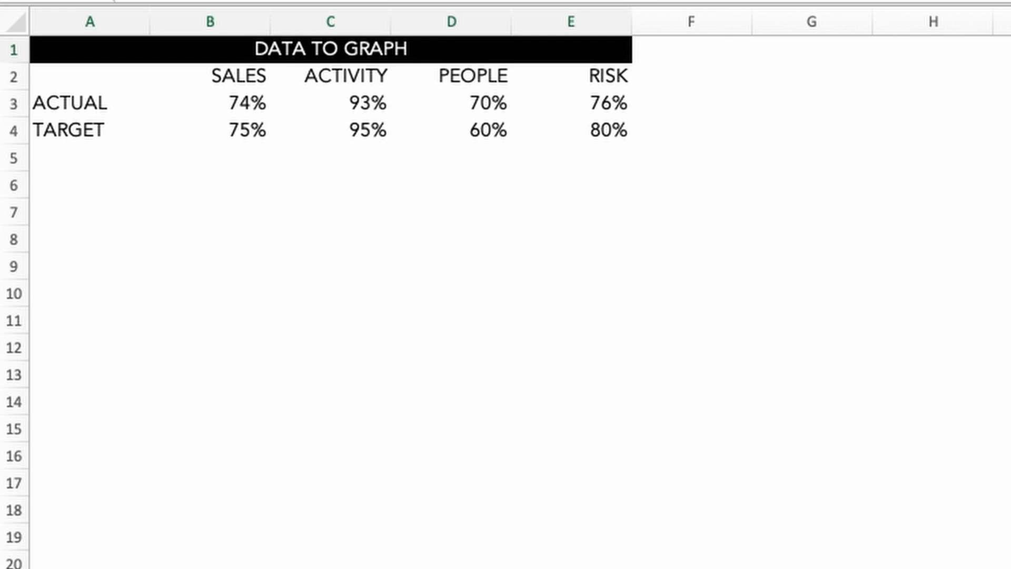
left_click(329, 48)
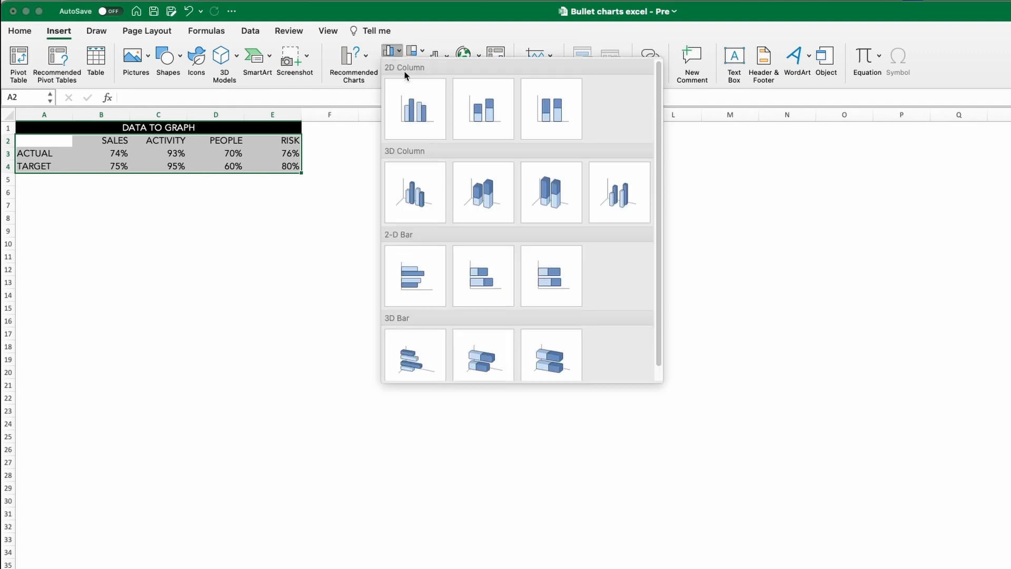
left_click(414, 108)
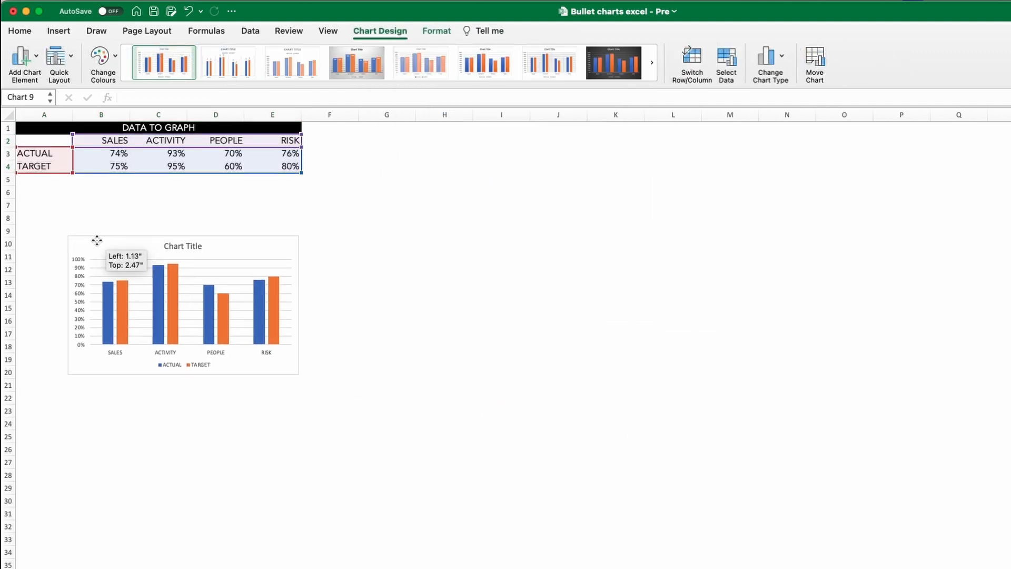
left_click_drag(300, 380, 512, 477)
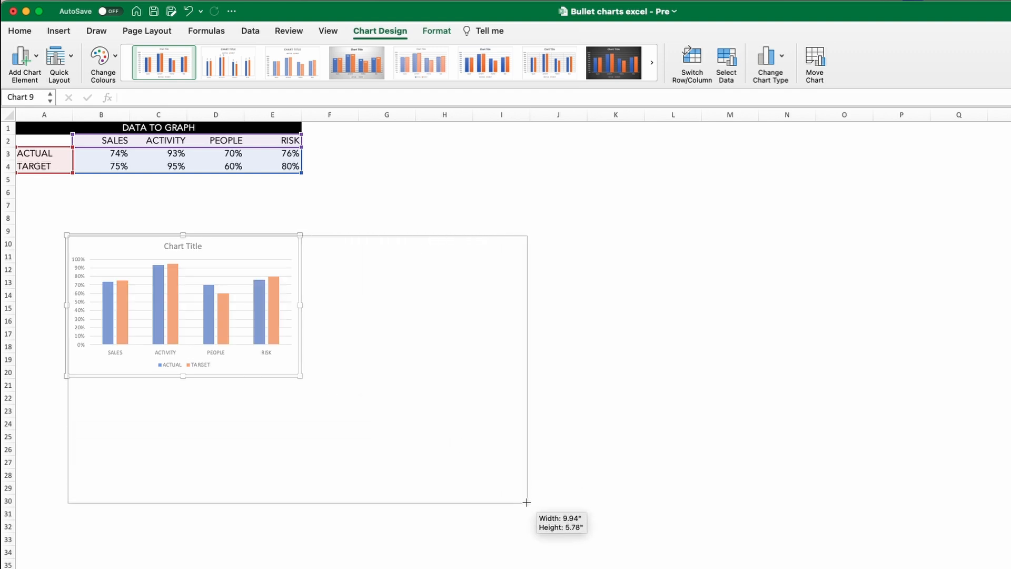
left_click_drag(299, 381, 527, 503)
type("40")
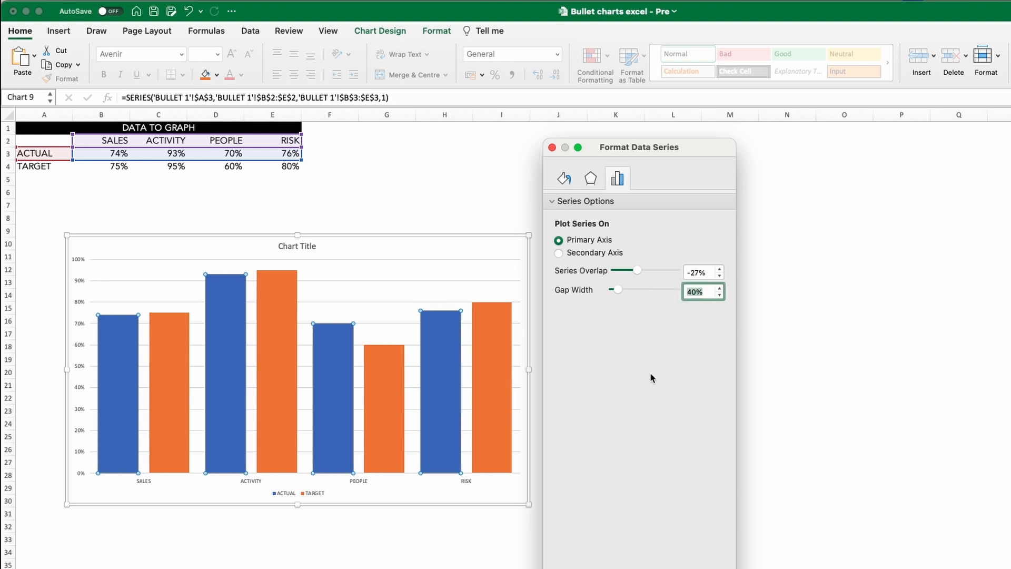
mouse_move(436, 382)
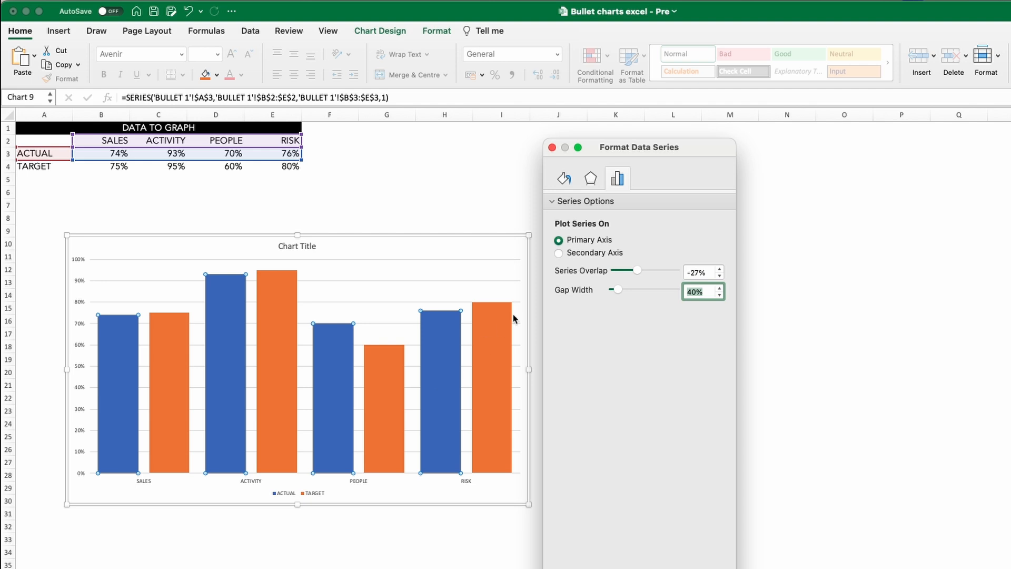
Step: Plot ACTUAL on the secondary axis and set the TARGET gap width to 150%
left_click(558, 252)
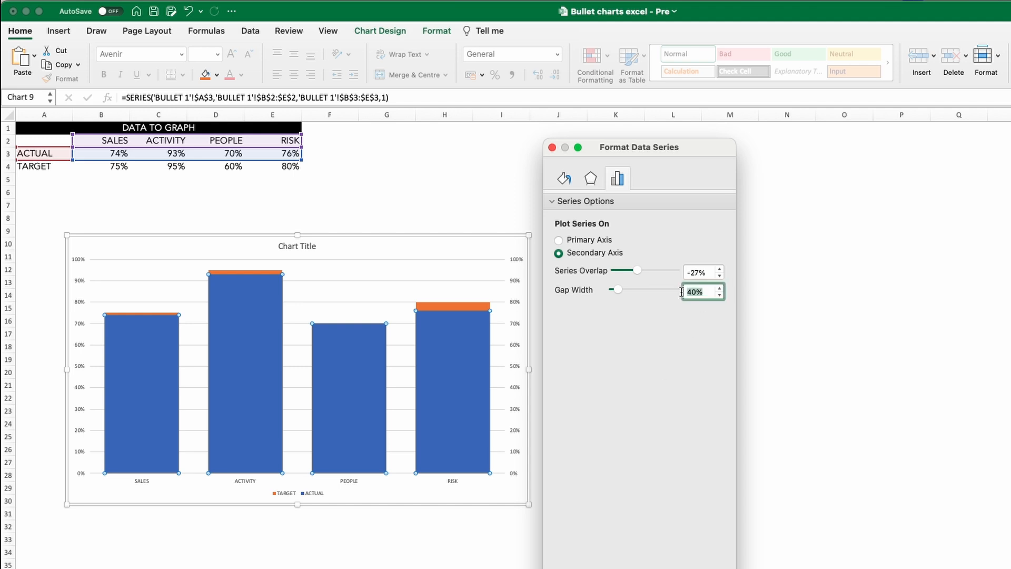
type("150%")
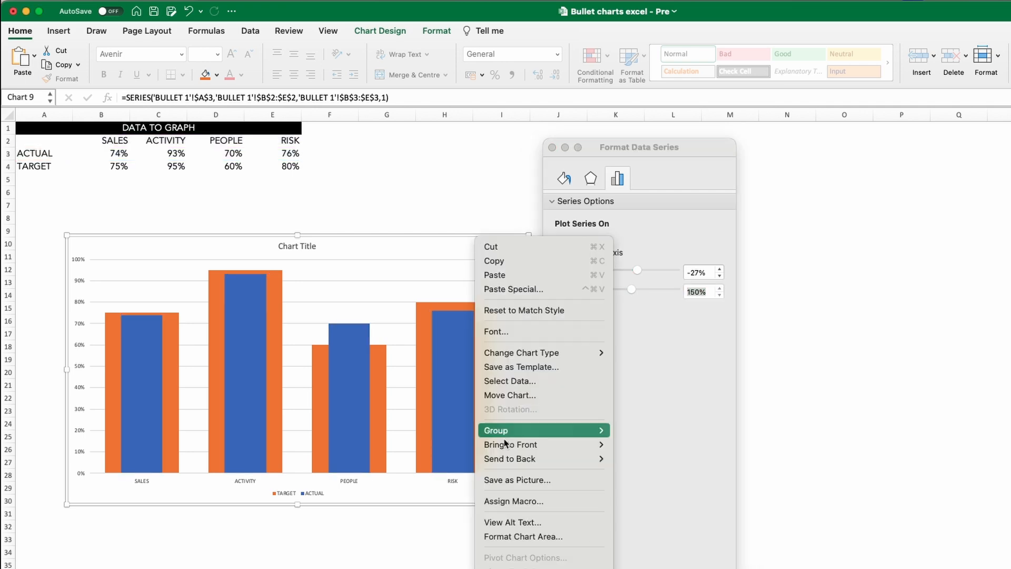
Step: Remove the legend, secondary axis and chart title from the overlapping chart
left_click(522, 536)
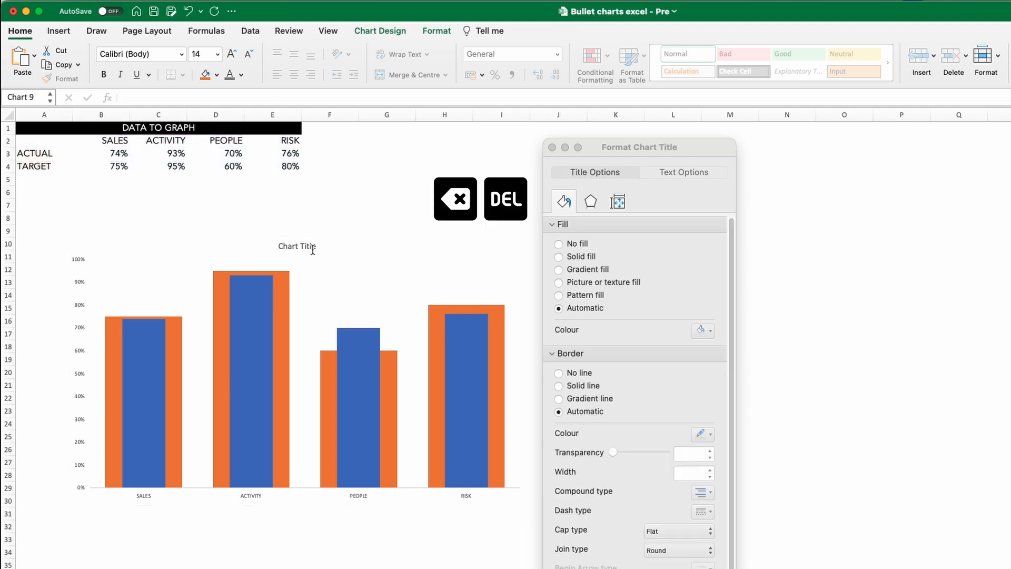
left_click(383, 266)
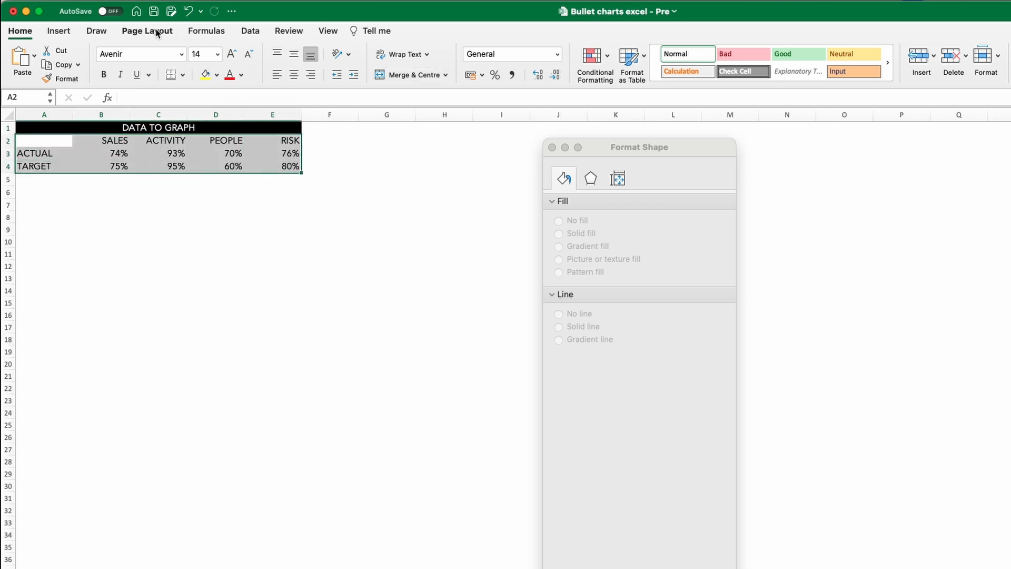
Step: Insert a column chart with 40% gap width and put TARGET on the secondary axis
left_click(58, 31)
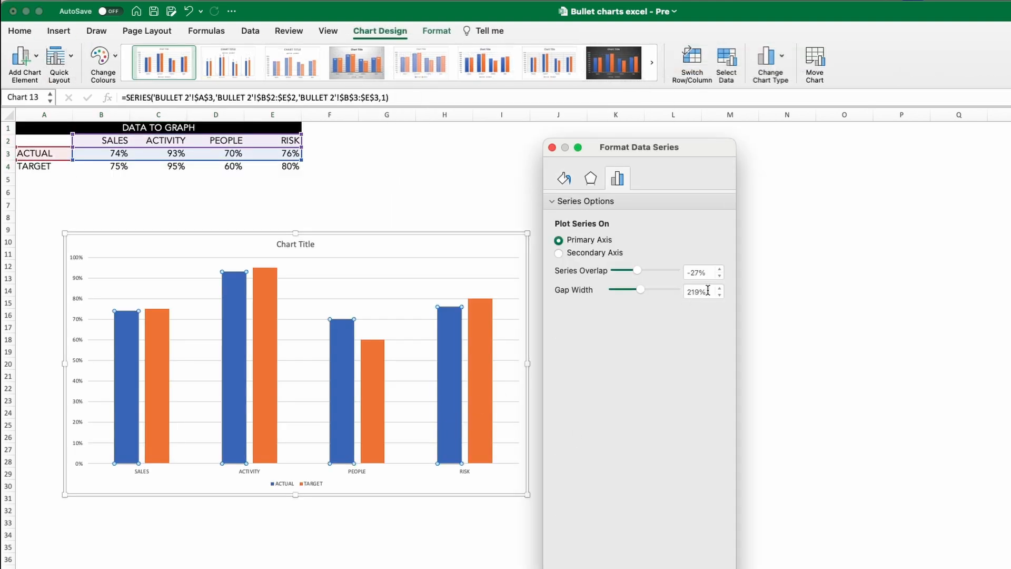
type("40%")
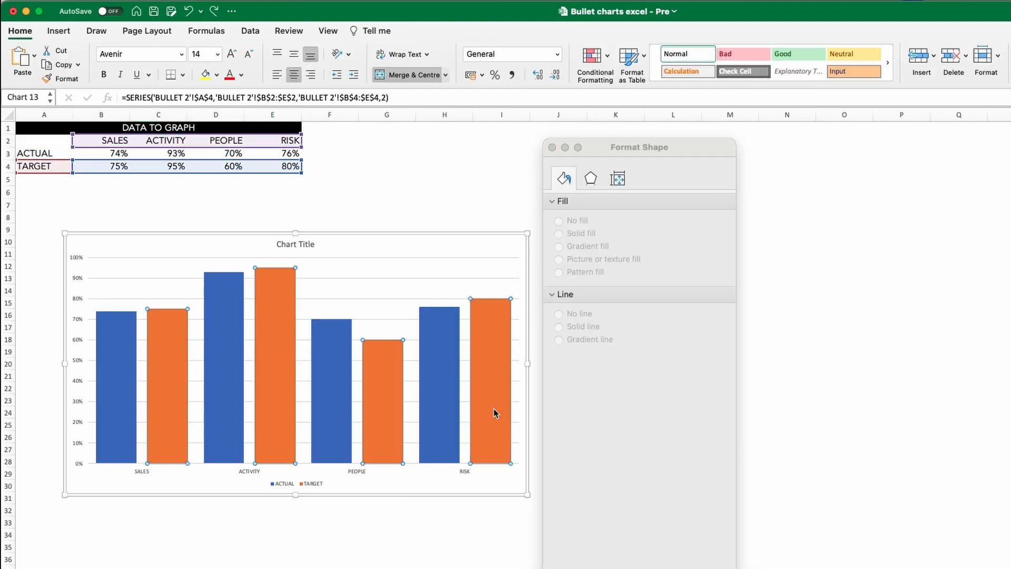
left_click(558, 253)
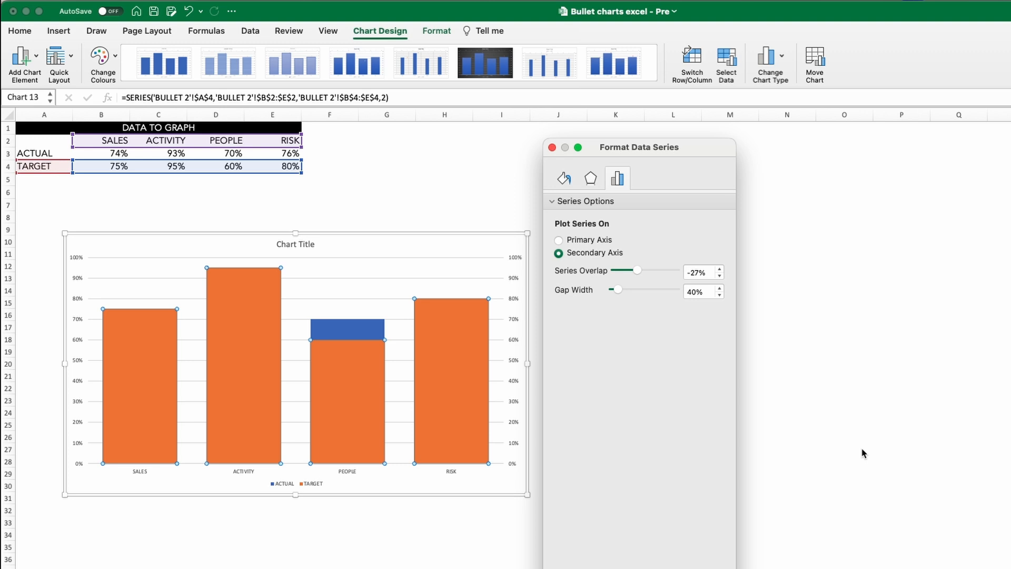
mouse_move(585, 425)
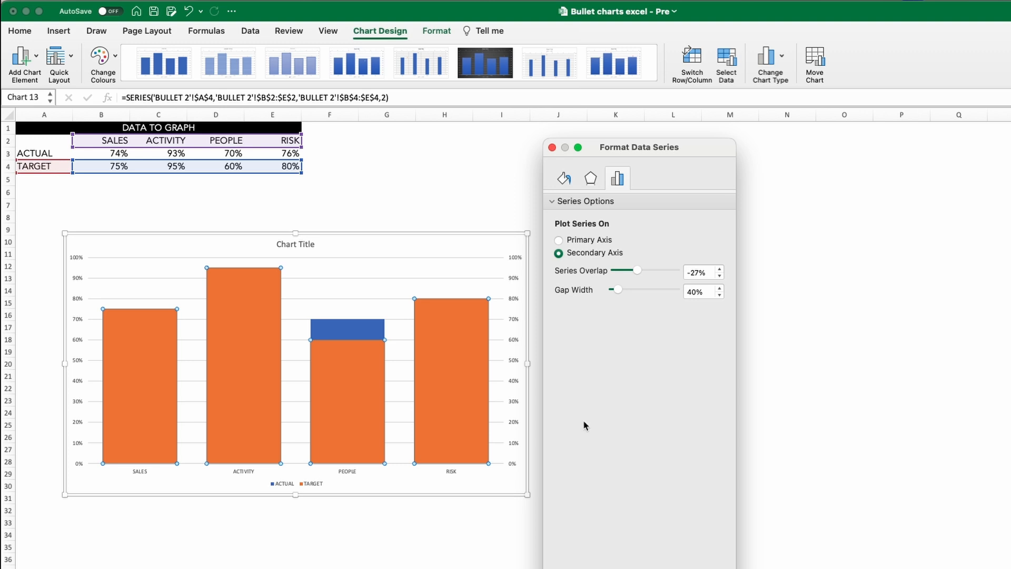
mouse_move(448, 419)
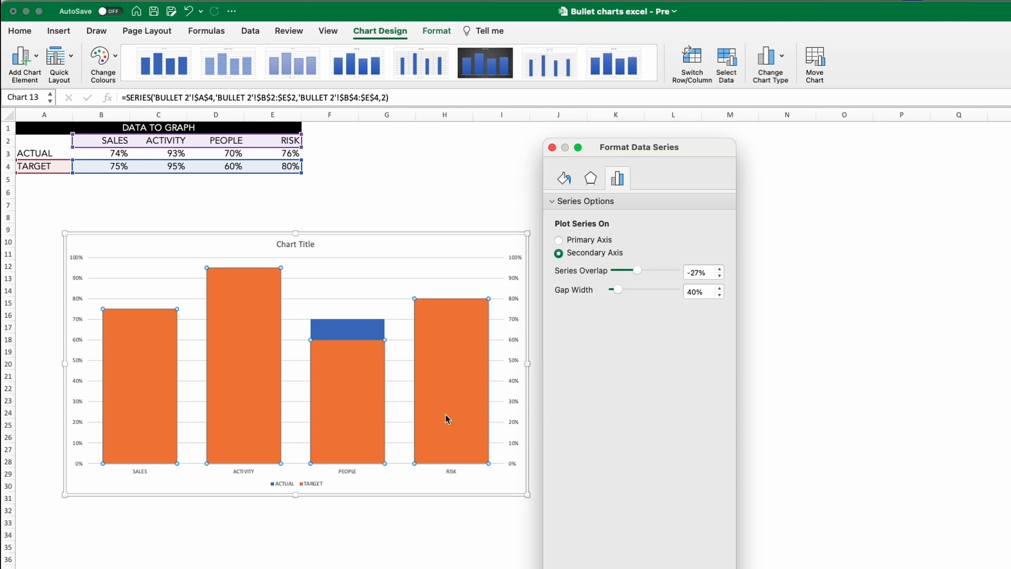
Step: Change the TARGET series chart type to X Y Scatter
right_click(448, 418)
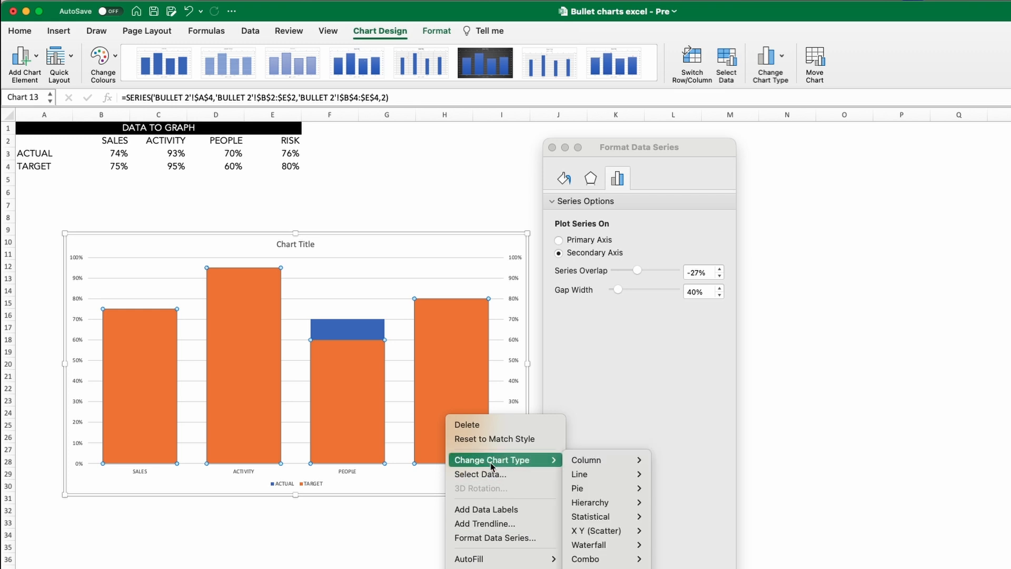
mouse_move(597, 530)
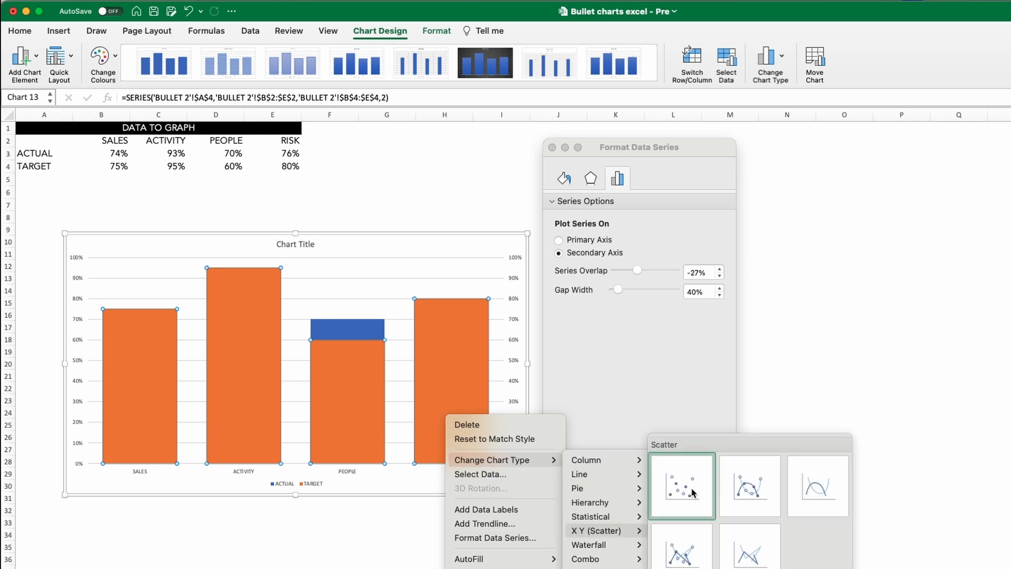
left_click(681, 485)
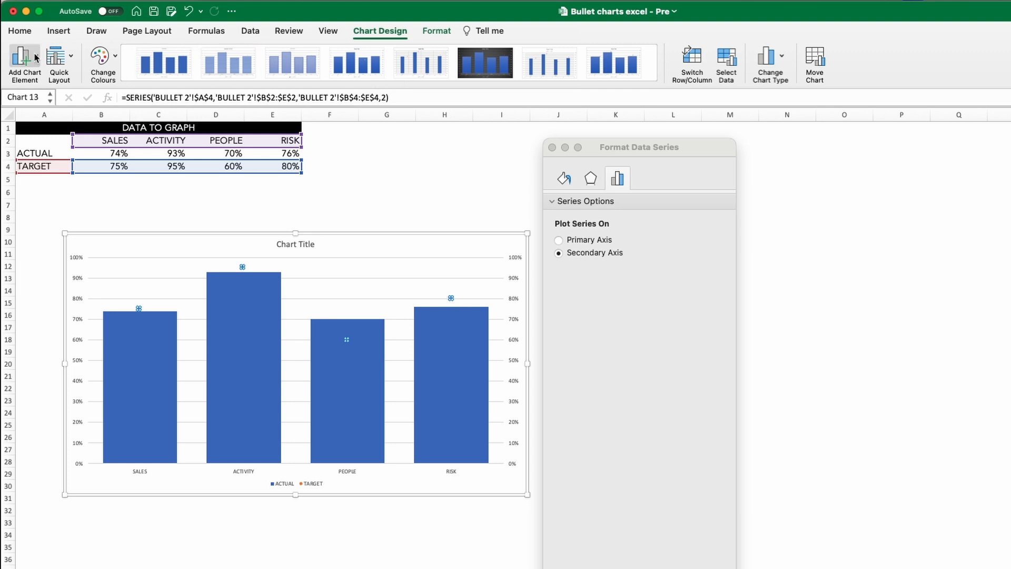
left_click(24, 58)
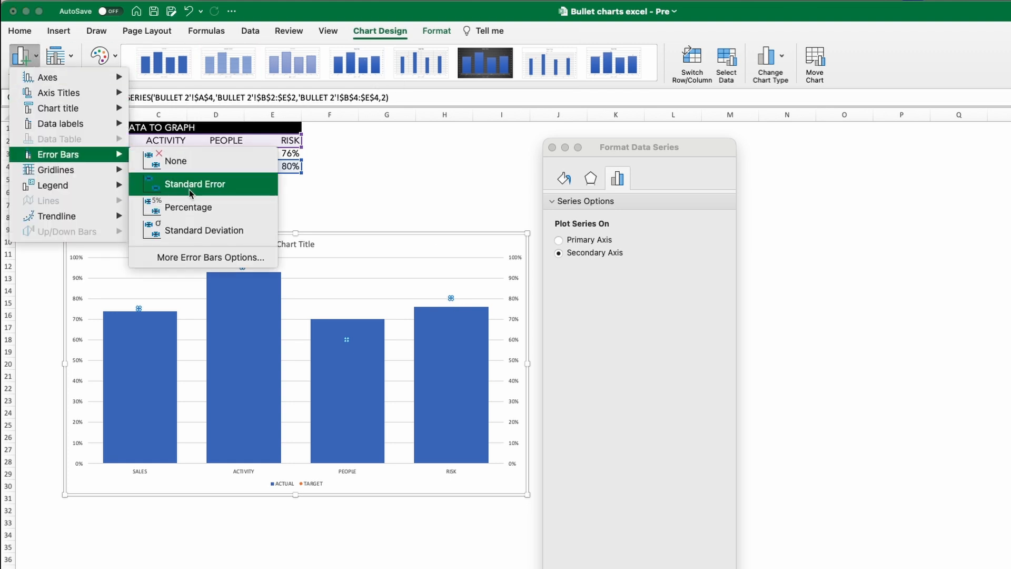
Step: Add error bars to TARGET, with horizontal bars capless at a fixed 0.25 value
left_click(195, 184)
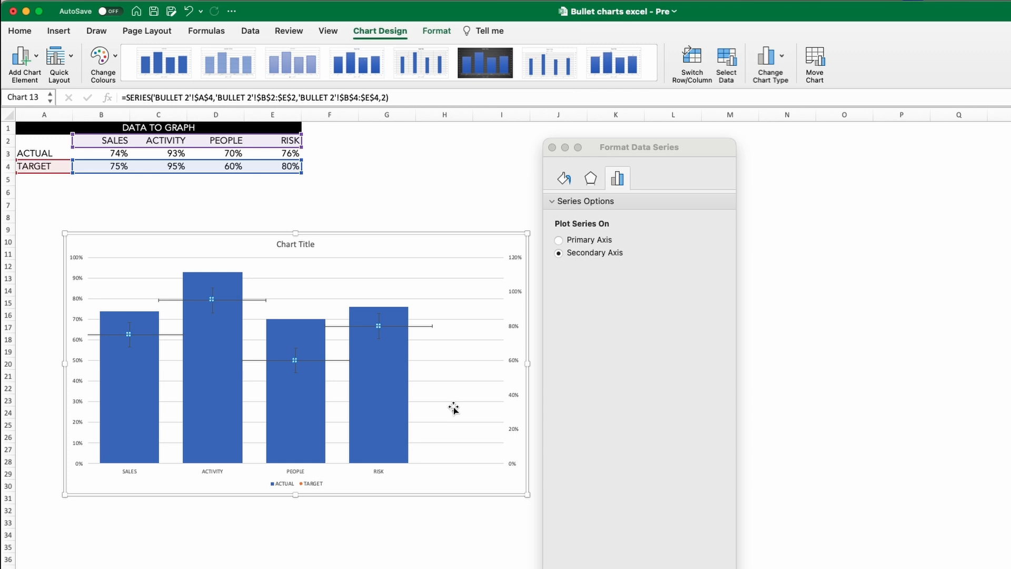
left_click(378, 325)
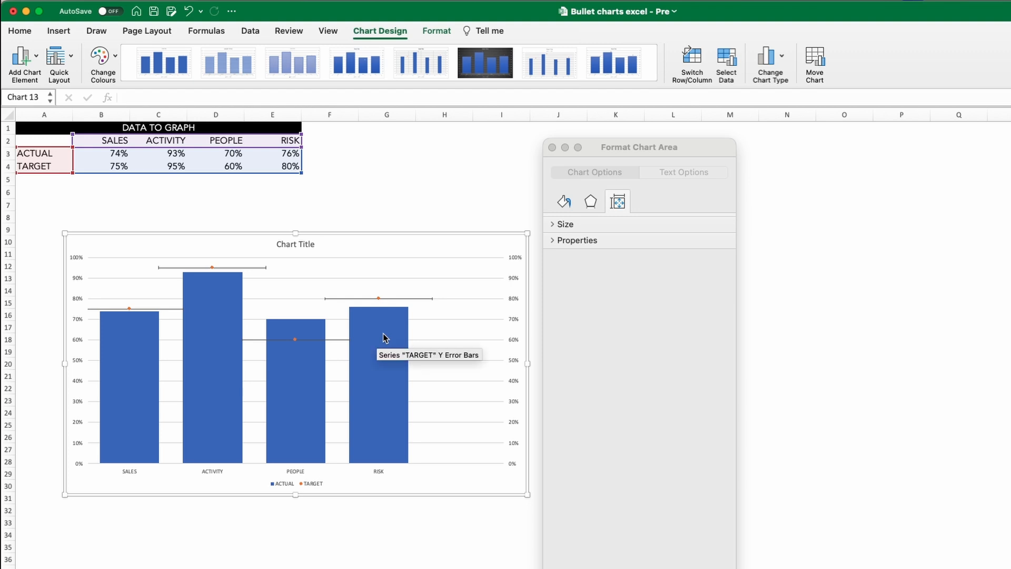
mouse_move(402, 306)
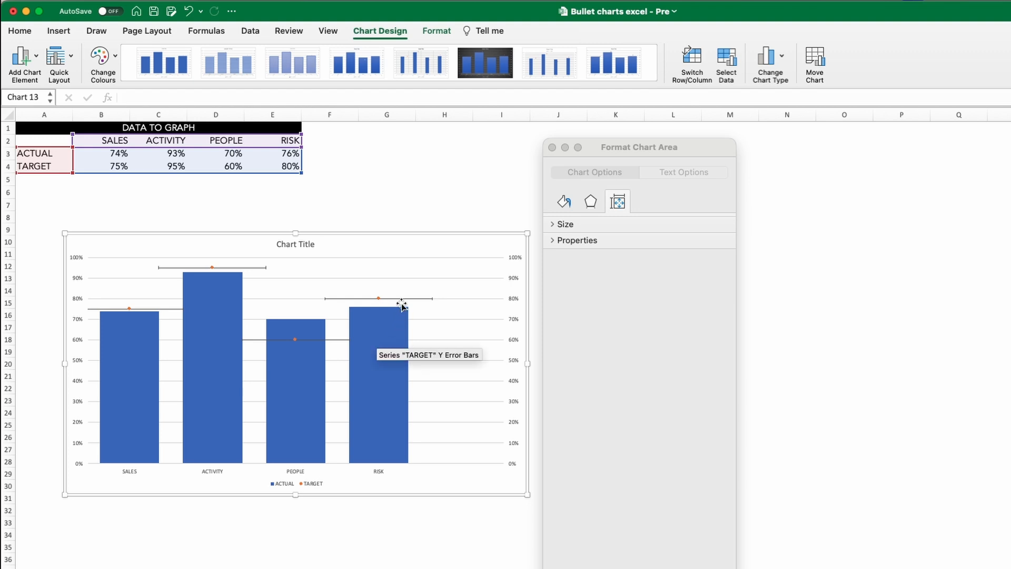
right_click(399, 303)
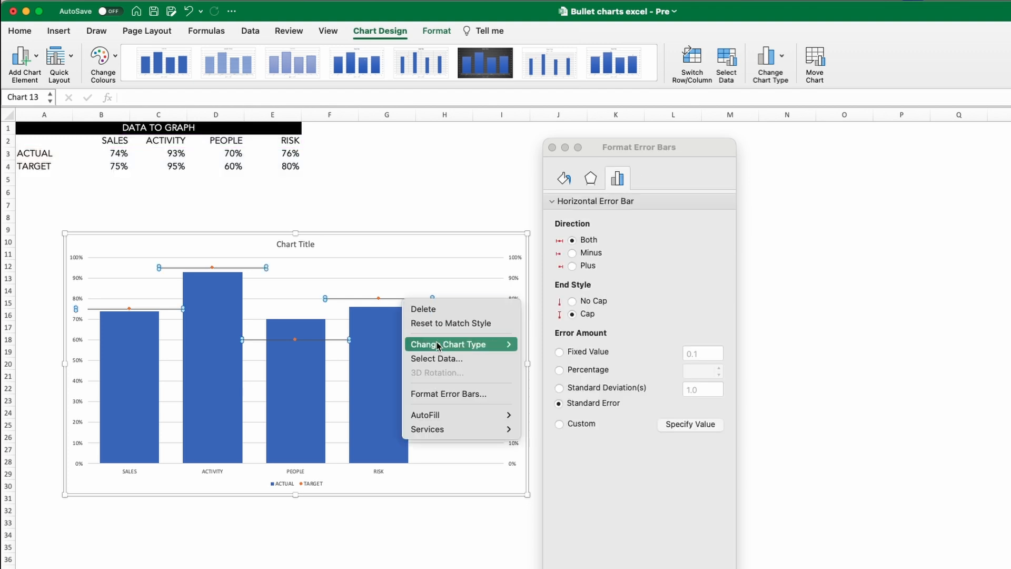
left_click(572, 301)
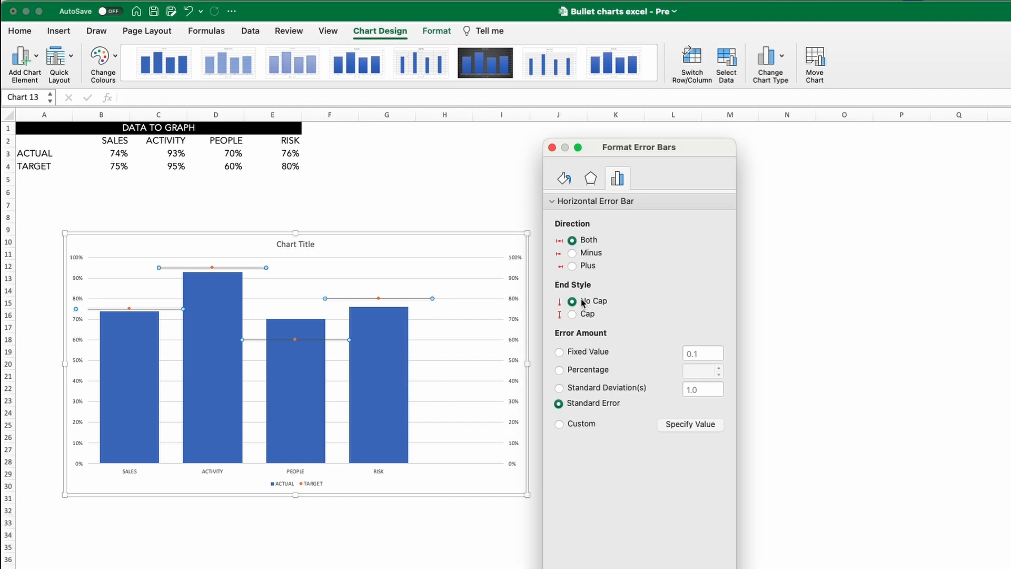
left_click(558, 351)
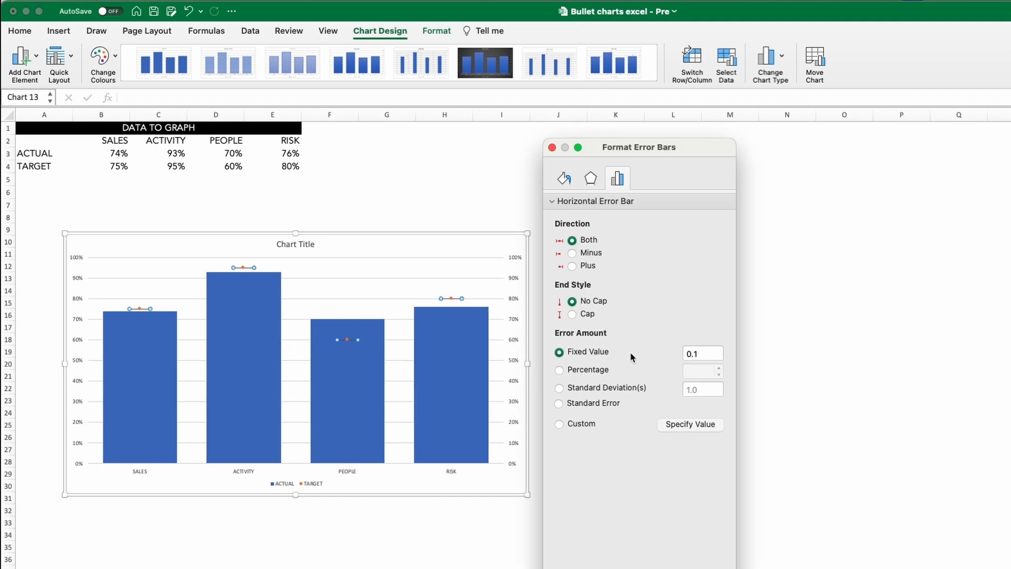
left_click(702, 353)
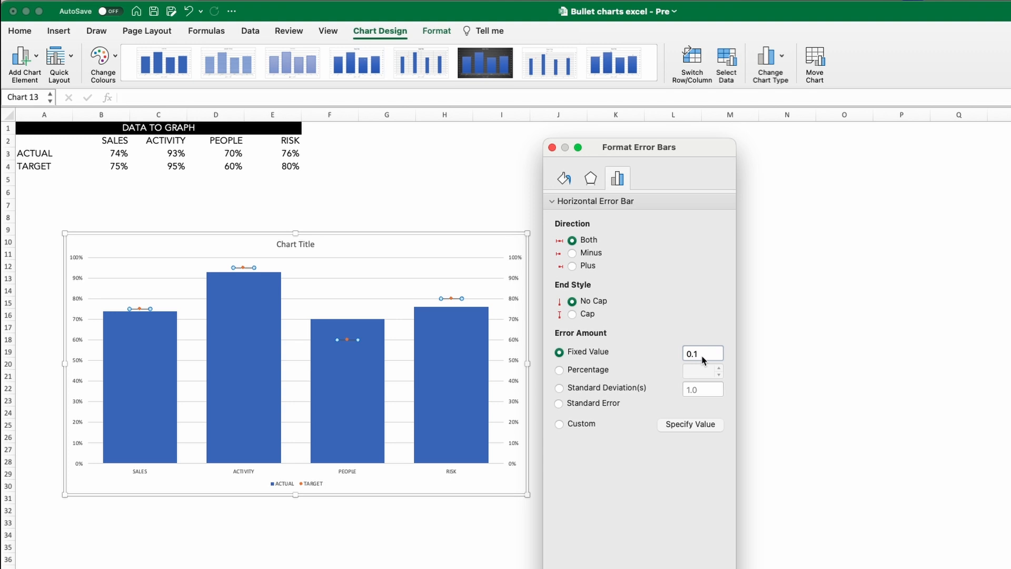
type("0.25")
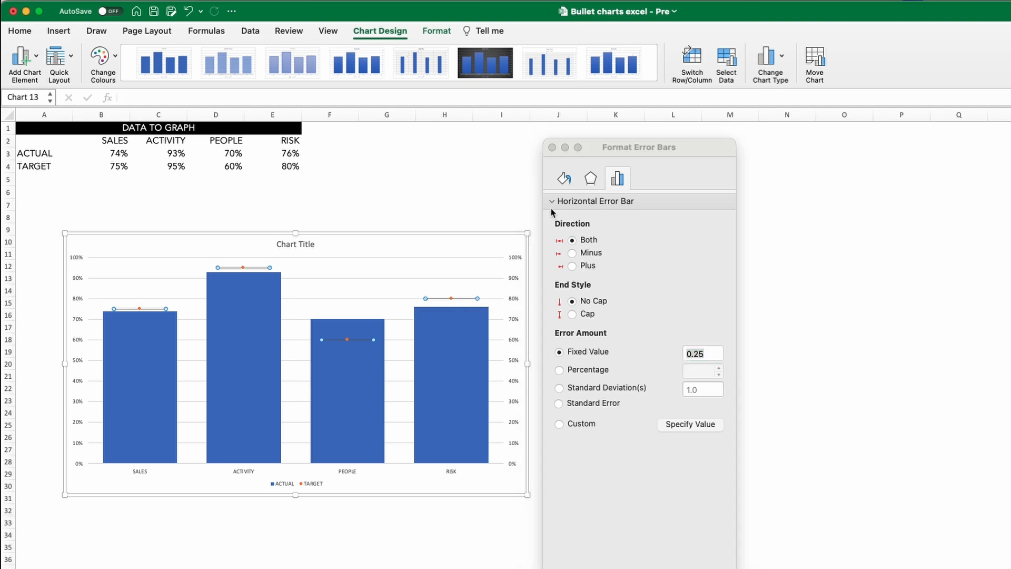
left_click(563, 179)
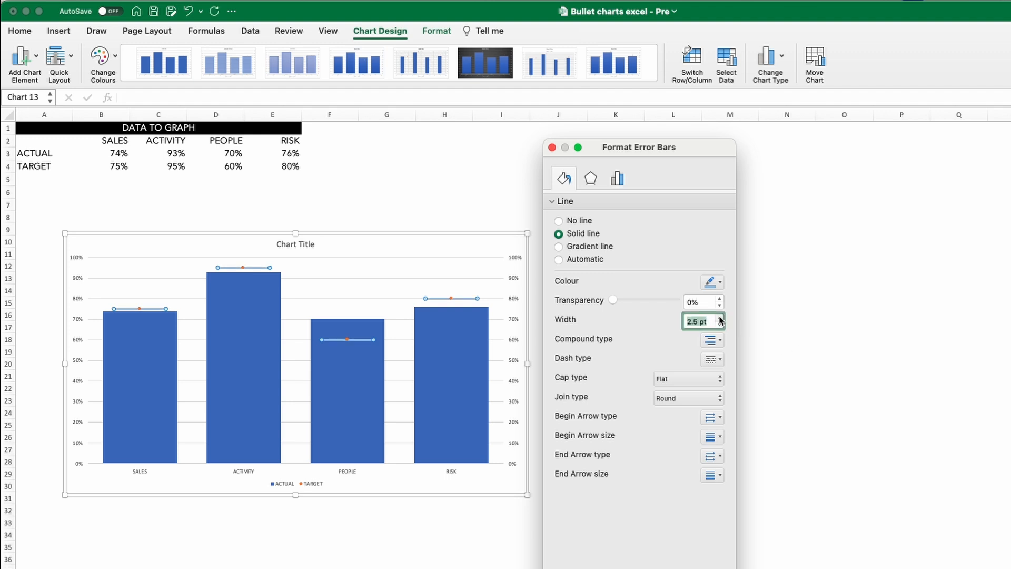
Step: Thicken the target error-bar lines to 3 pt
left_click(720, 317)
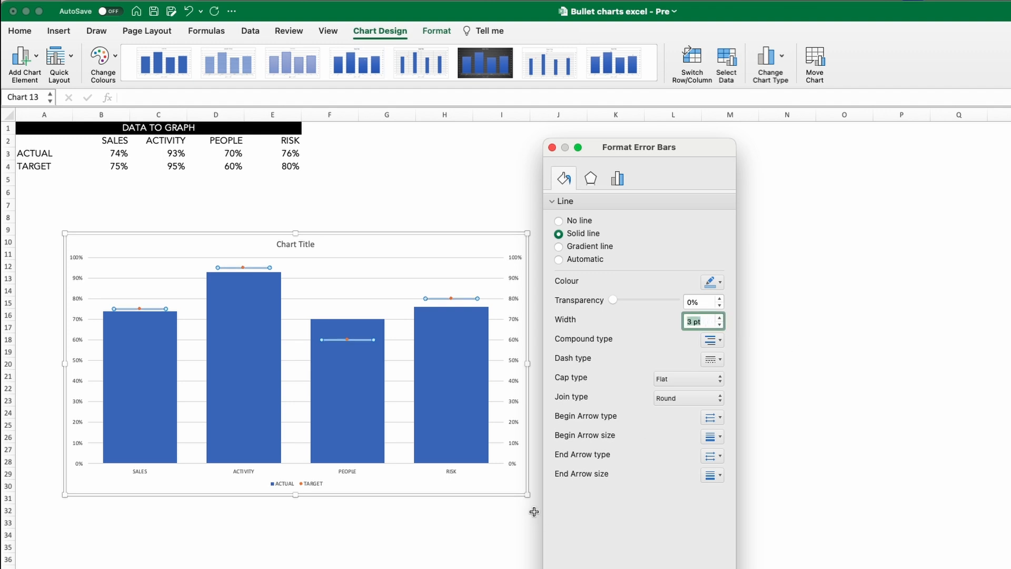
mouse_move(560, 516)
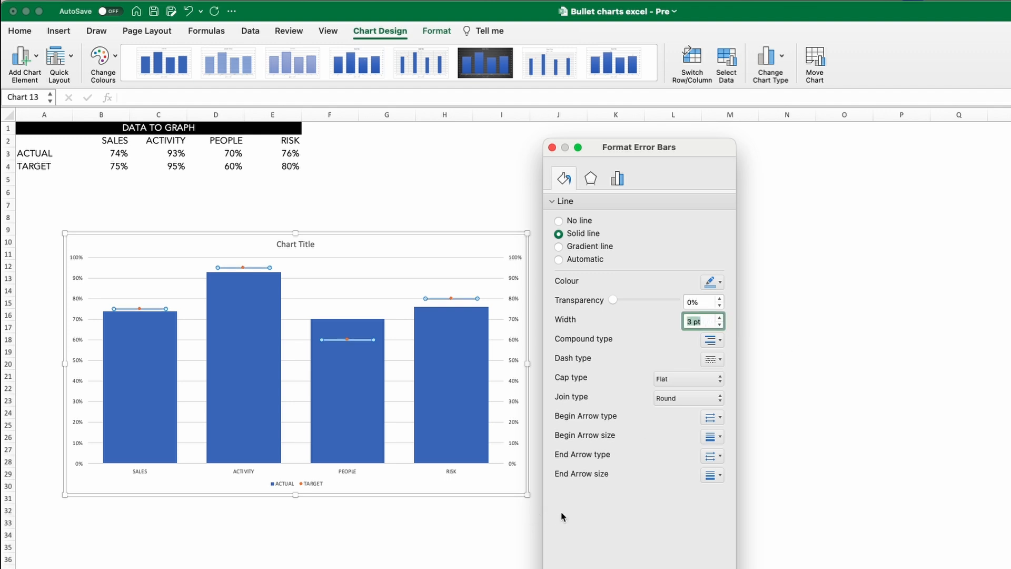
mouse_move(452, 298)
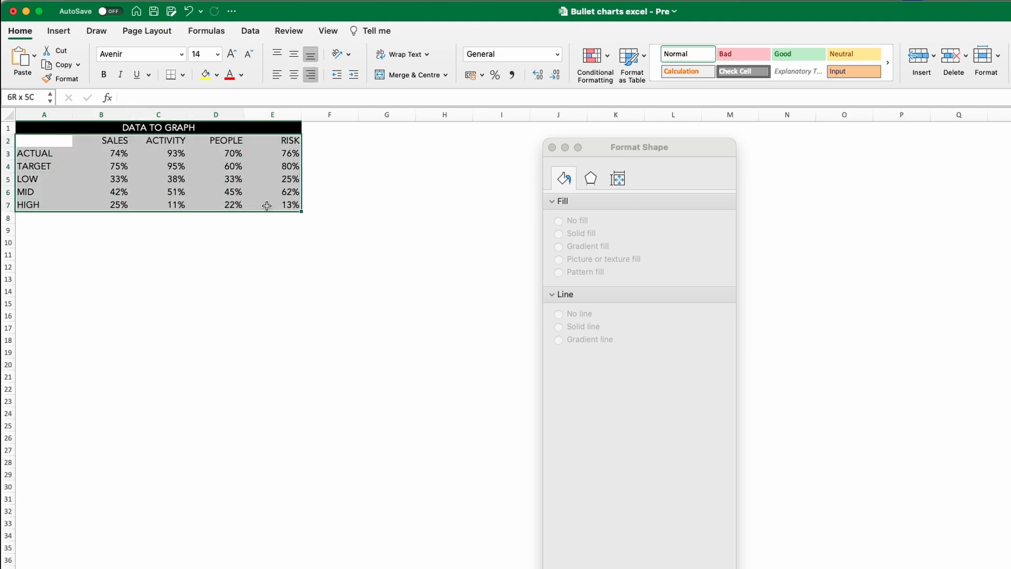
Step: Insert a 100% stacked column chart of the BULLET 3 data with rows and columns switched
left_click(58, 30)
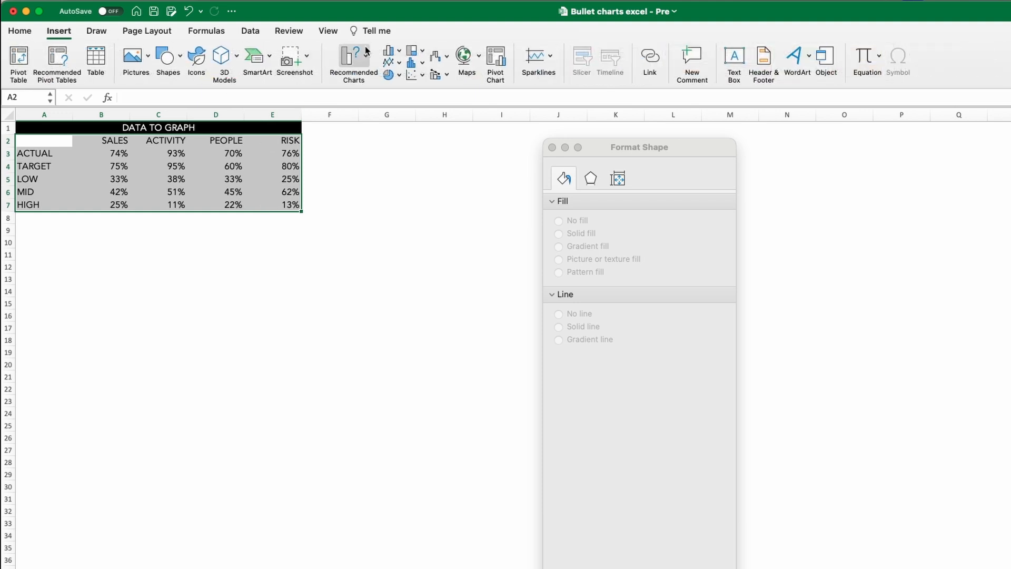
left_click(388, 51)
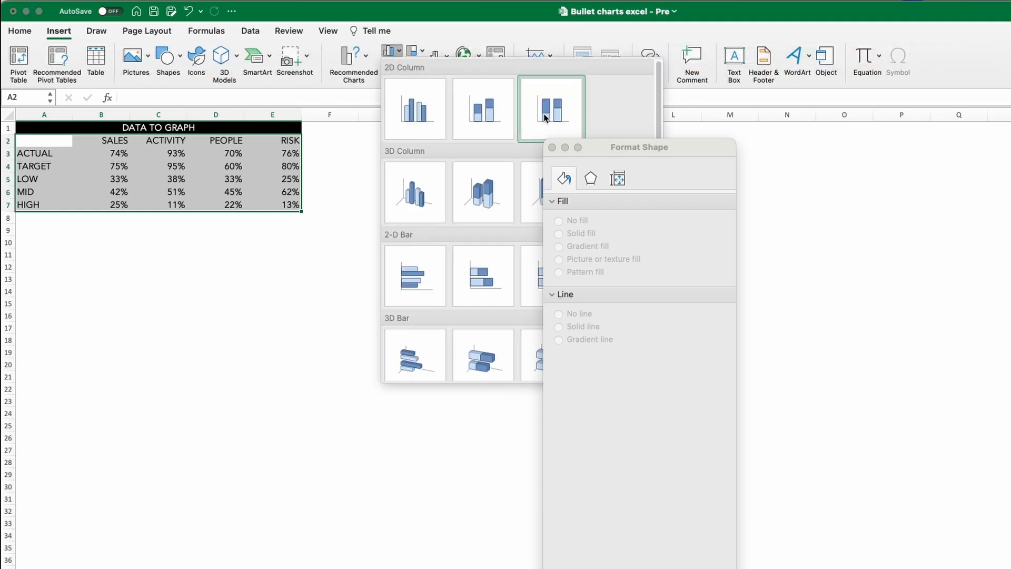
left_click(550, 108)
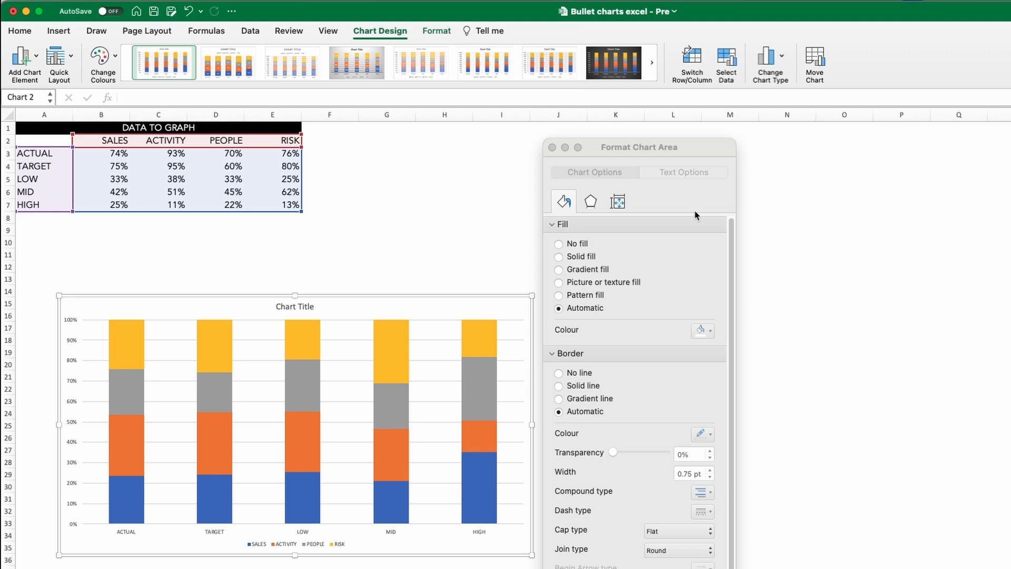
left_click(692, 61)
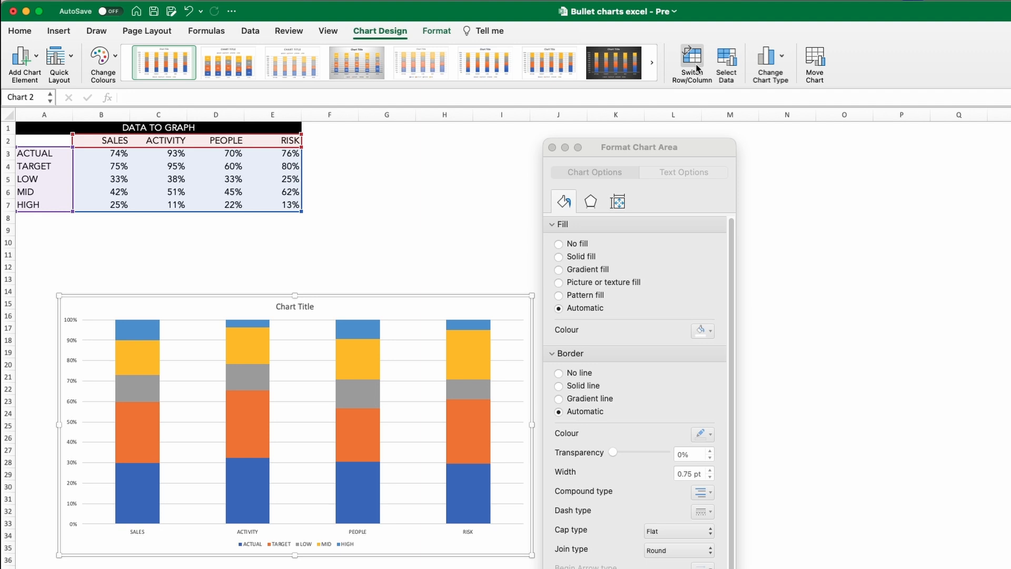
mouse_move(497, 406)
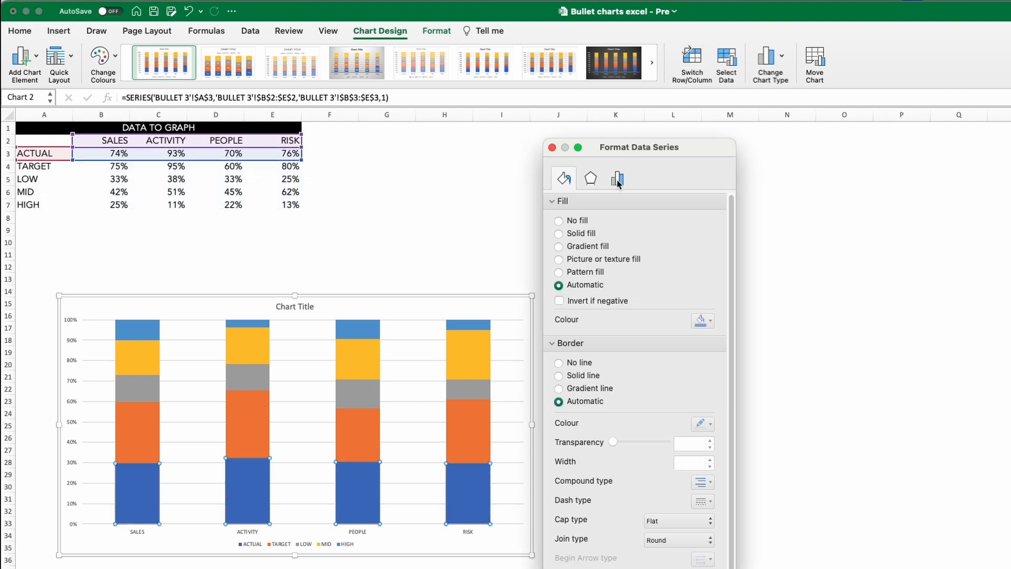
Step: Give the stacked columns a 40% gap width and move ACTUAL to the secondary axis
left_click(617, 179)
type("40")
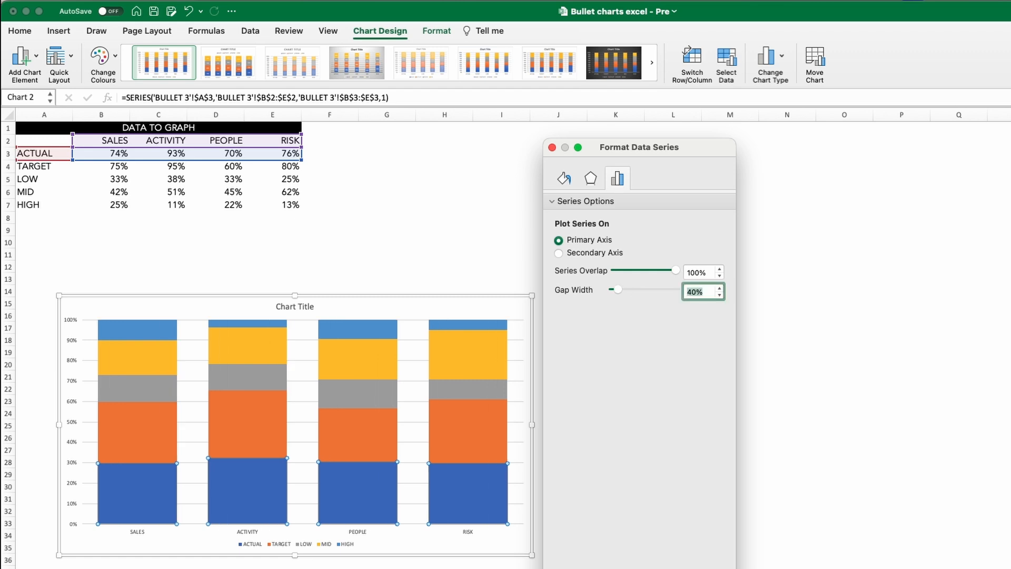
mouse_move(680, 297)
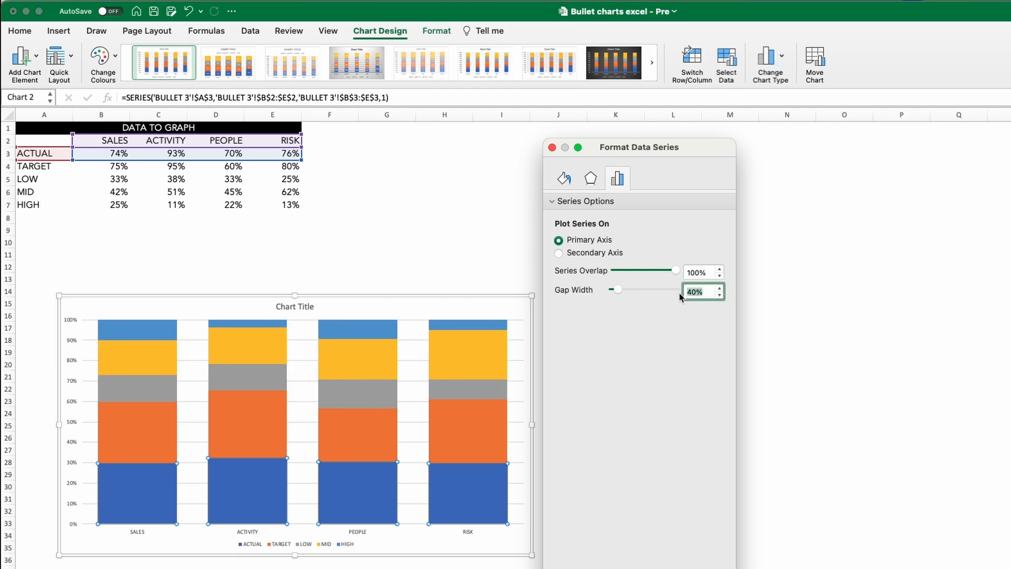
left_click(558, 252)
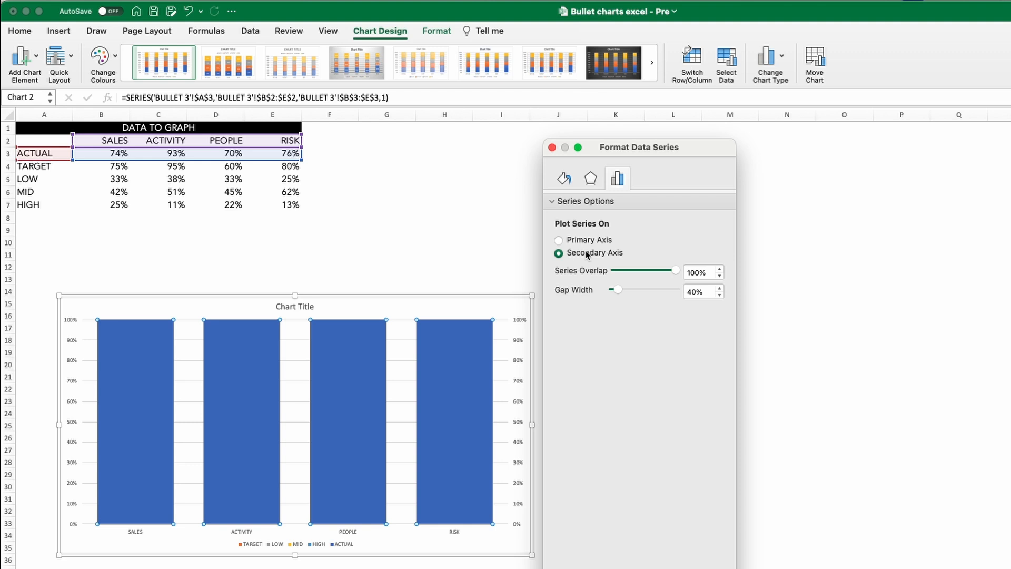
Step: Change ACTUAL to clustered columns with 0% overlap and 150% gap width
right_click(454, 419)
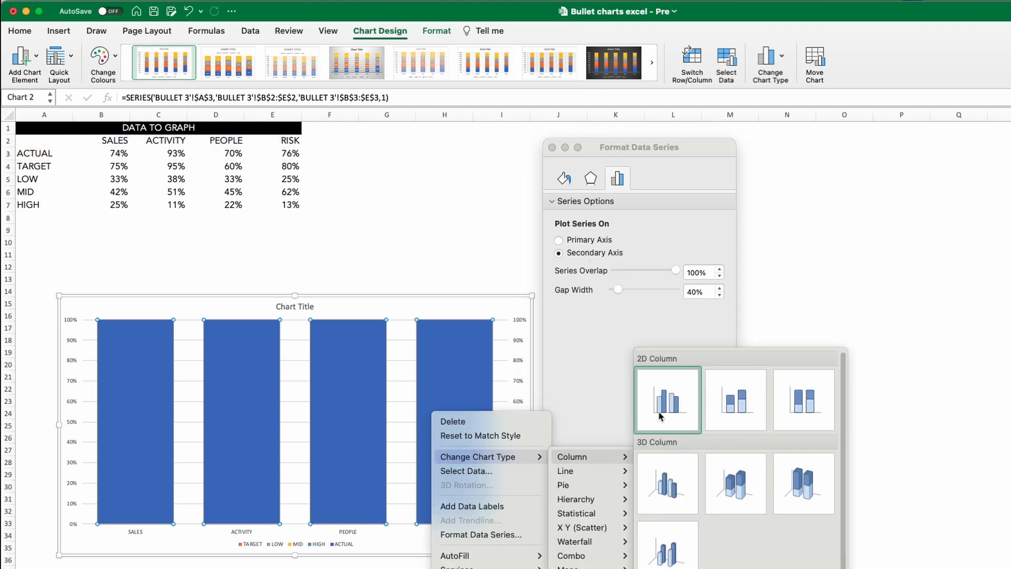
left_click(667, 399)
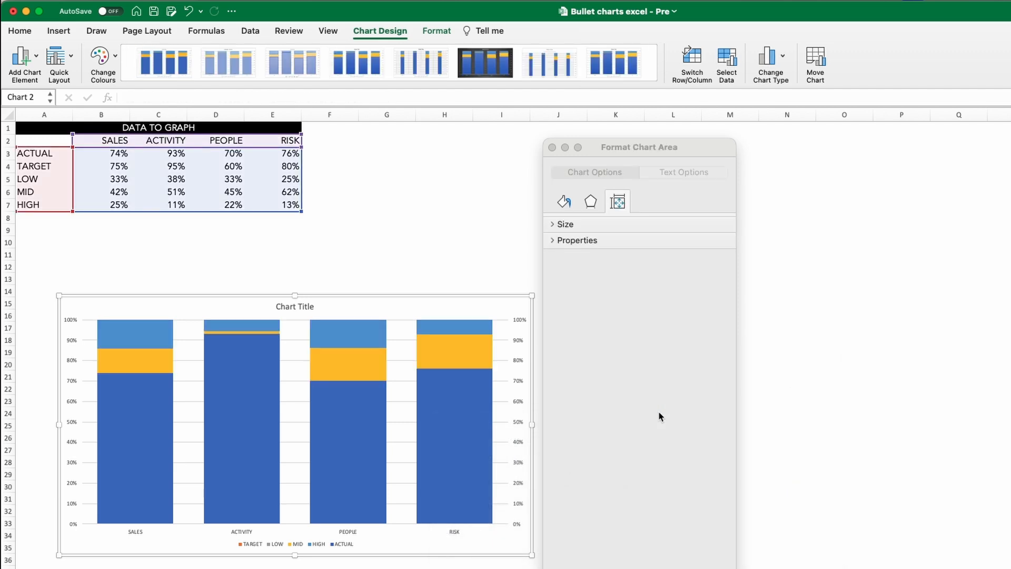
mouse_move(655, 417)
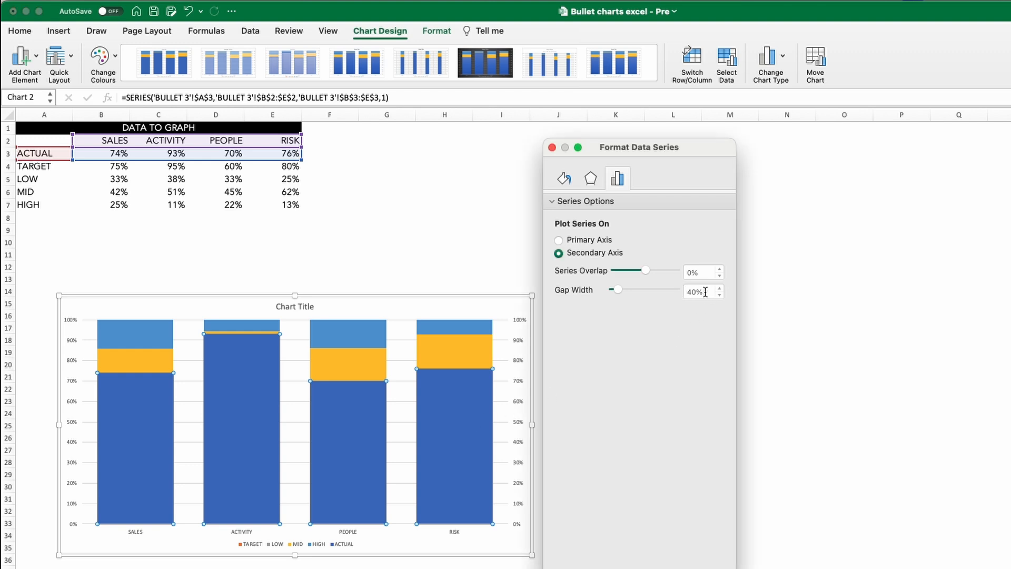
type("150%")
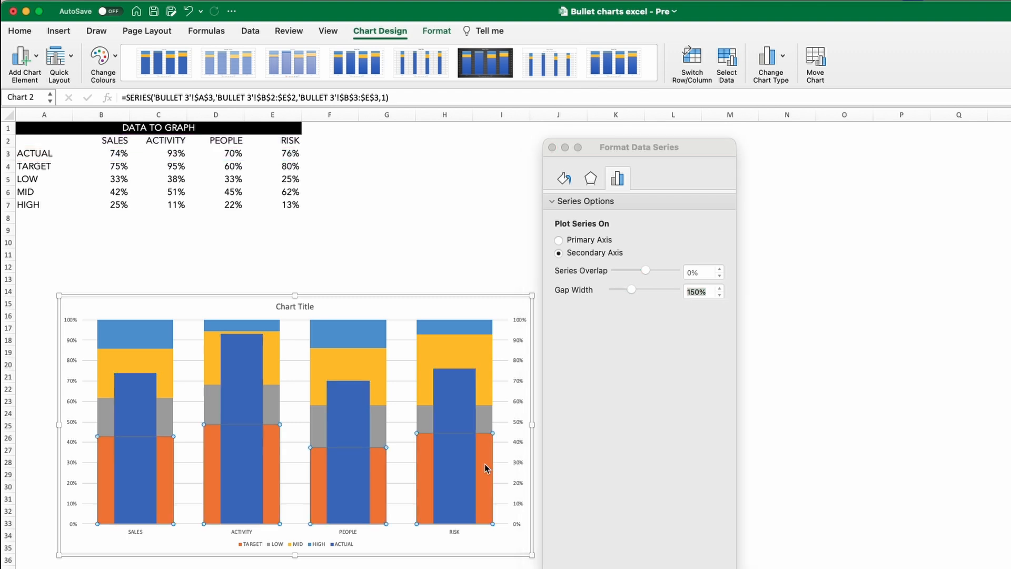
Step: Change the TARGET series chart type to Scatter with Straight Lines
right_click(455, 452)
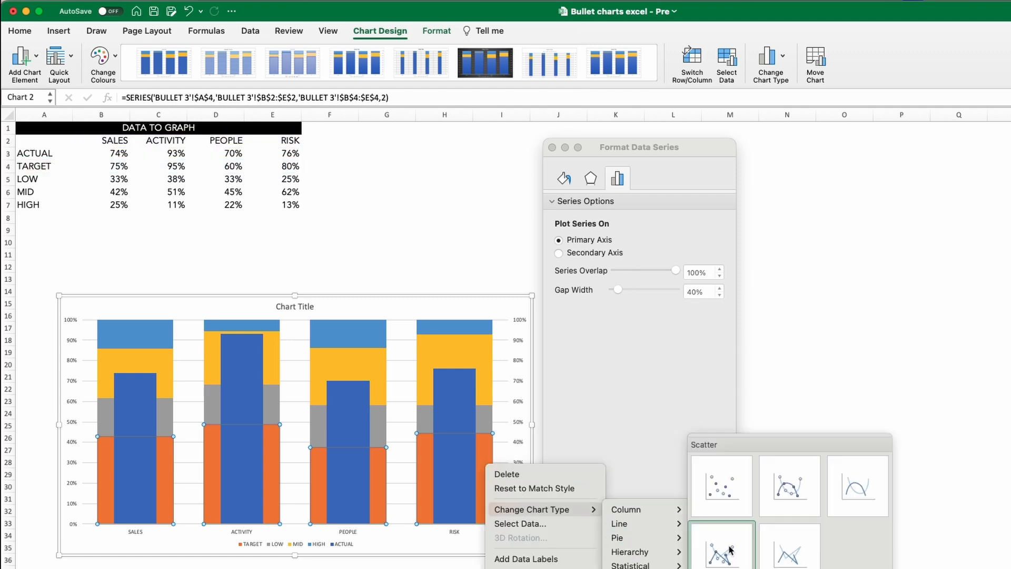
left_click(558, 252)
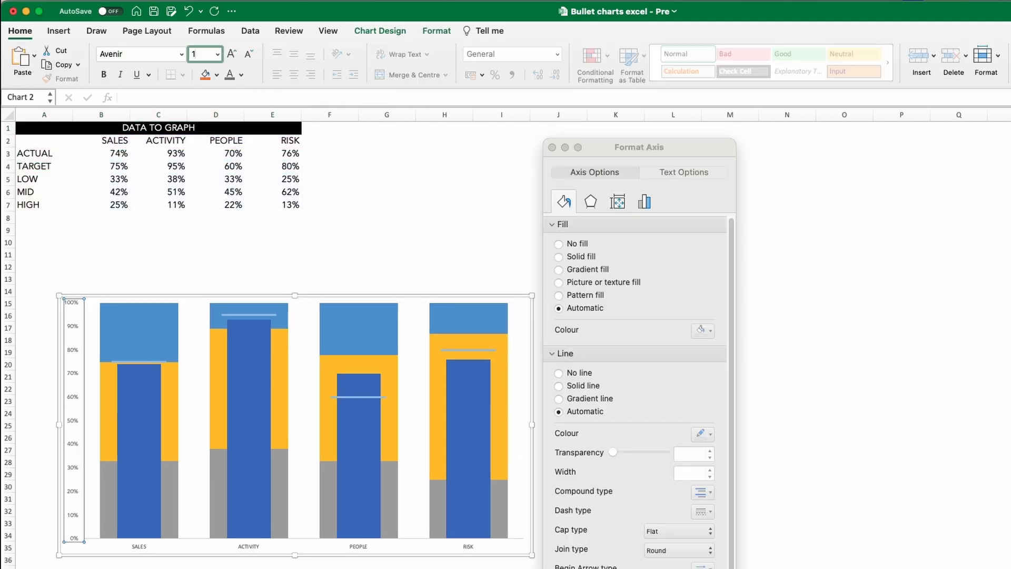
Step: Enlarge the axis labels to 12 pt and set the axis line to No line
left_click(558, 385)
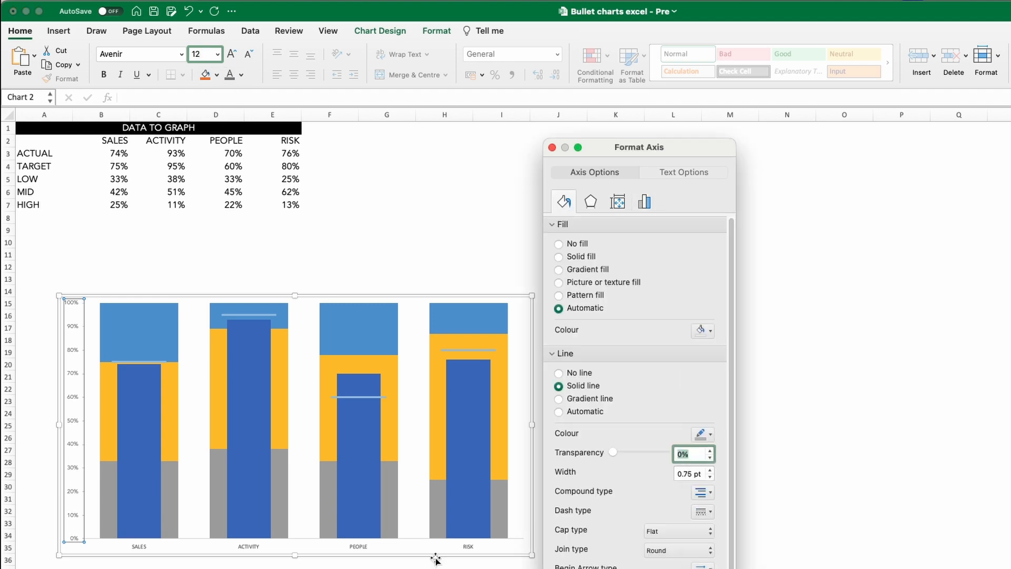
left_click(559, 373)
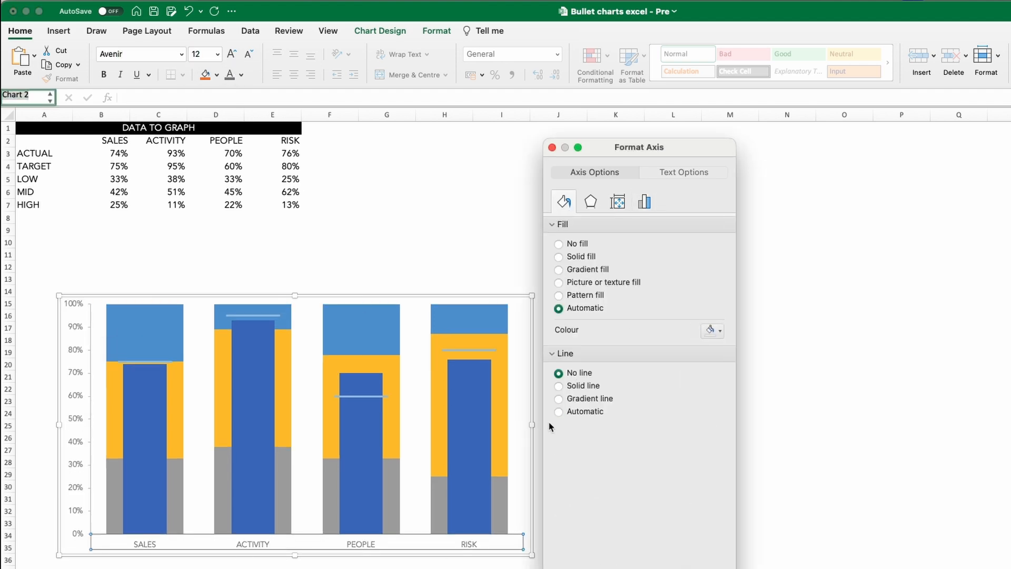